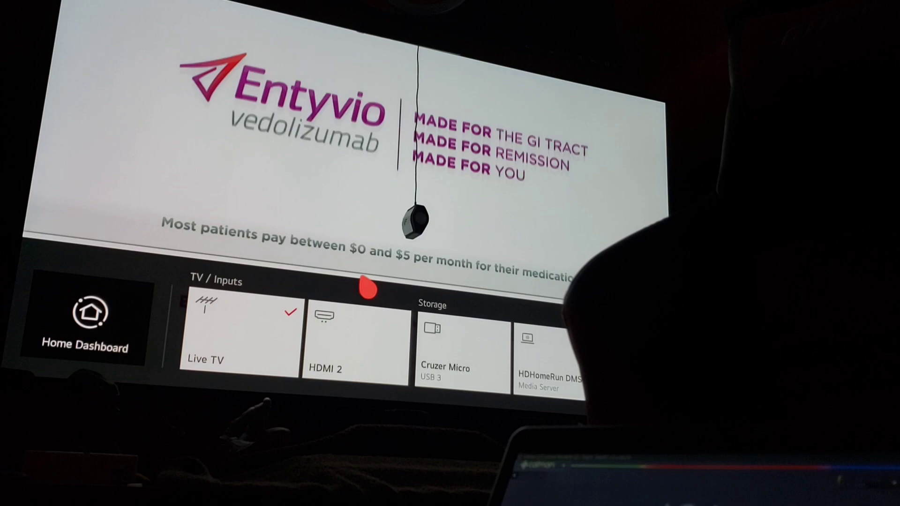
From the Home Dashboard, enter the settings editor for input icons and labels
{"action": "left_click", "coordinate": [356, 341]}
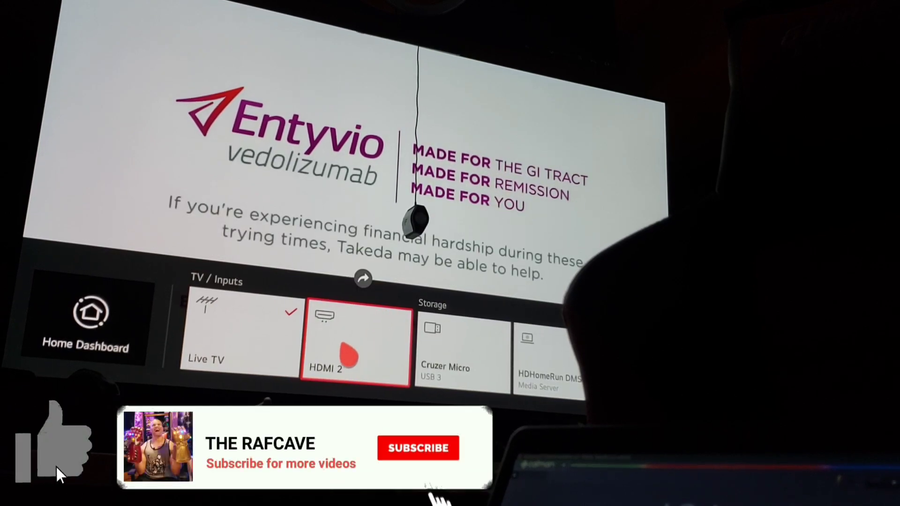
{"action": "left_click", "coordinate": [418, 448]}
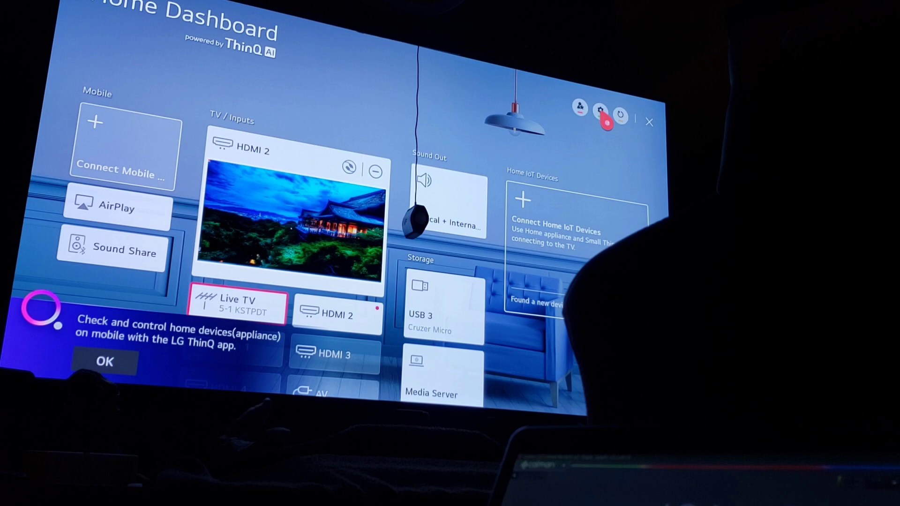
{"action": "left_click", "coordinate": [104, 362]}
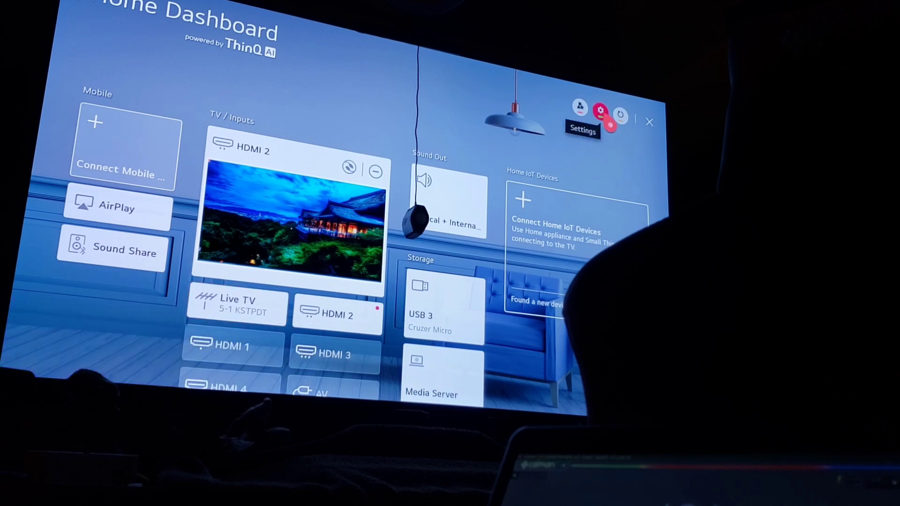
{"action": "left_click", "coordinate": [598, 111]}
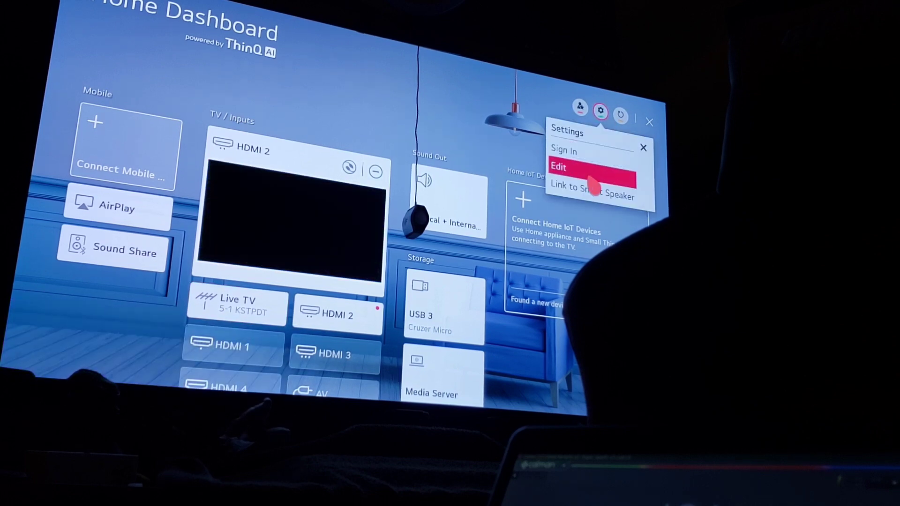
{"action": "left_click", "coordinate": [558, 167]}
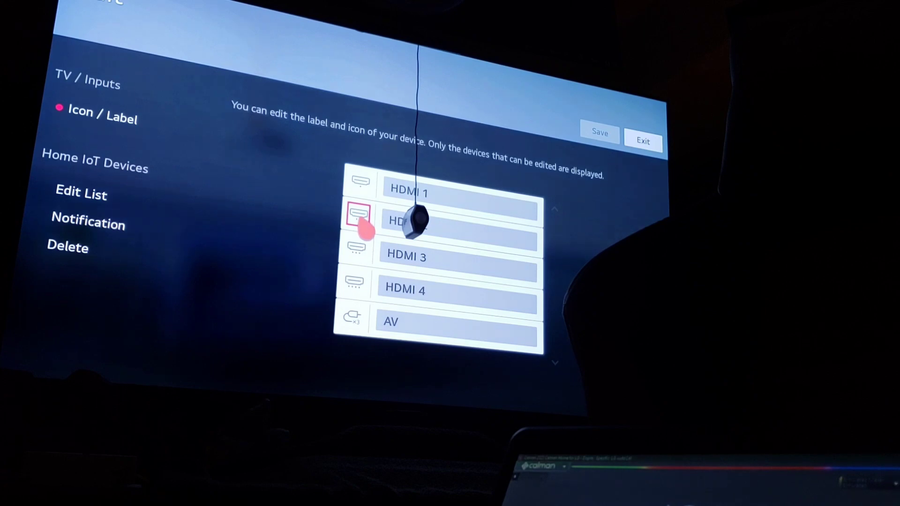
Assign the PC icon to HDMI 2, save it, and leave the editor
{"action": "left_click", "coordinate": [359, 220]}
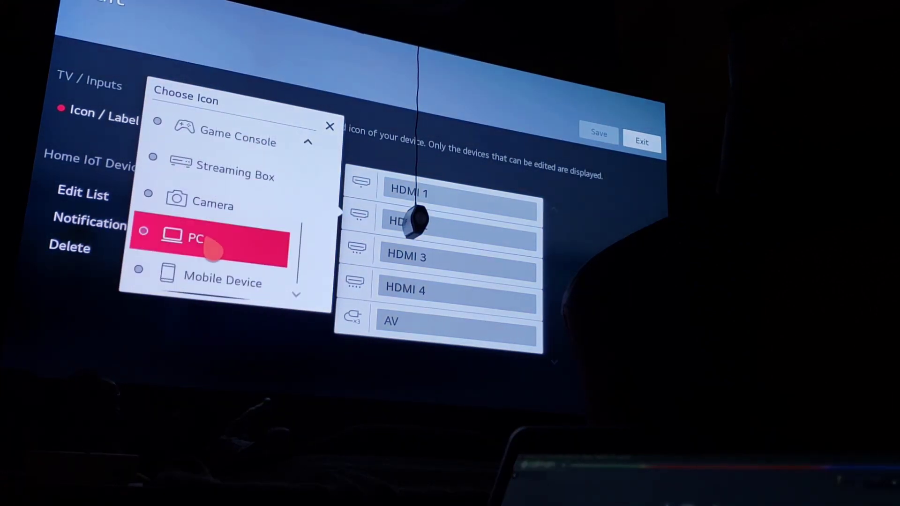
{"action": "left_click", "coordinate": [206, 236]}
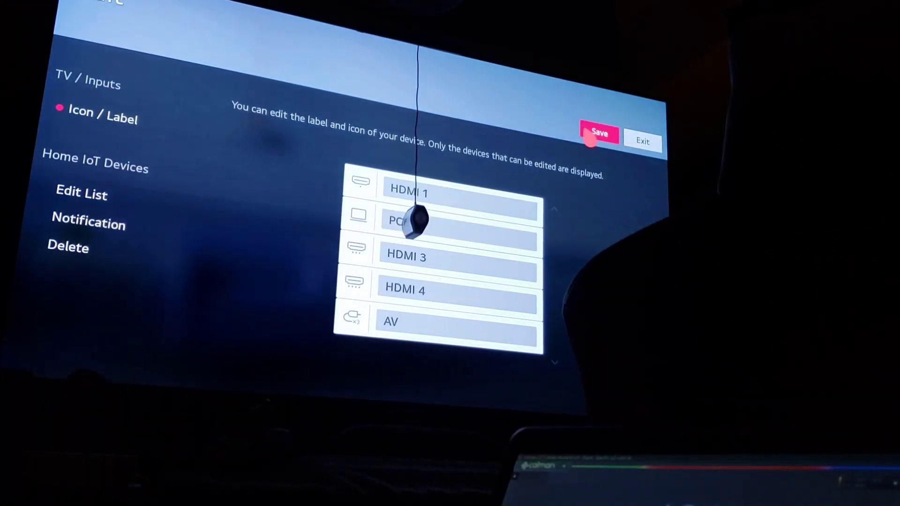
{"action": "left_click", "coordinate": [599, 136]}
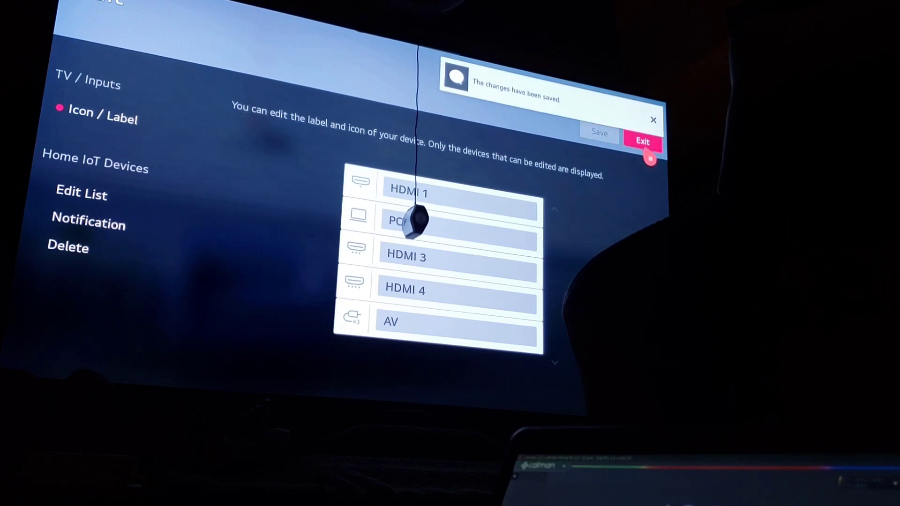
{"action": "left_click", "coordinate": [642, 142]}
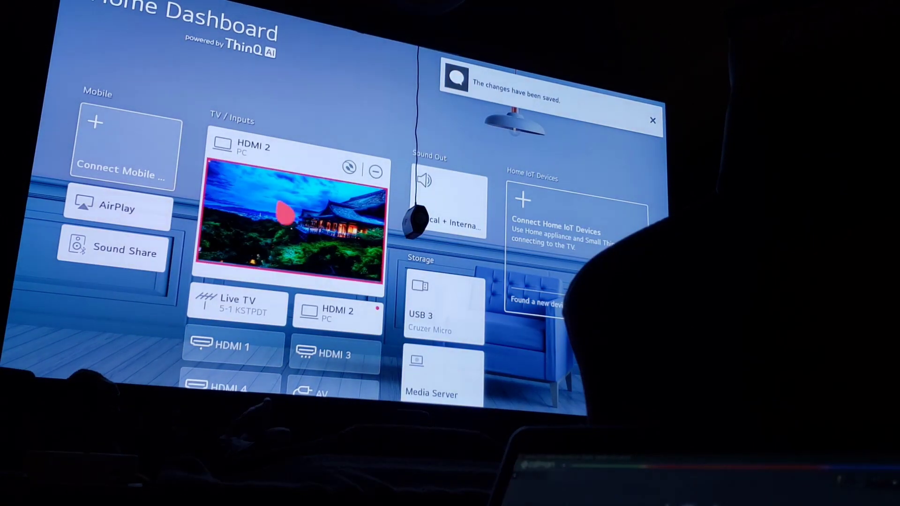
Switch the TV to the HDMI 2 PC input
{"action": "left_click", "coordinate": [290, 221]}
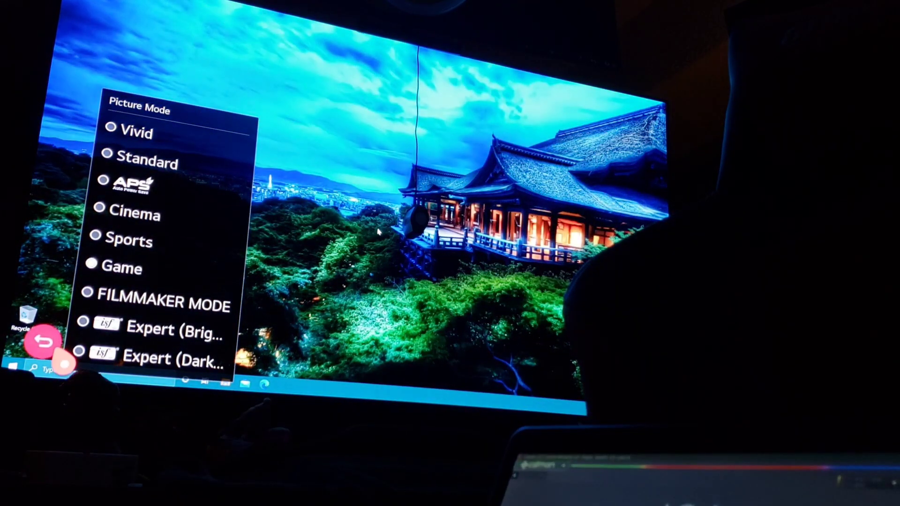
Step through Game mode's advanced picture controls and go back to the Picture menu
{"action": "left_click", "coordinate": [118, 267]}
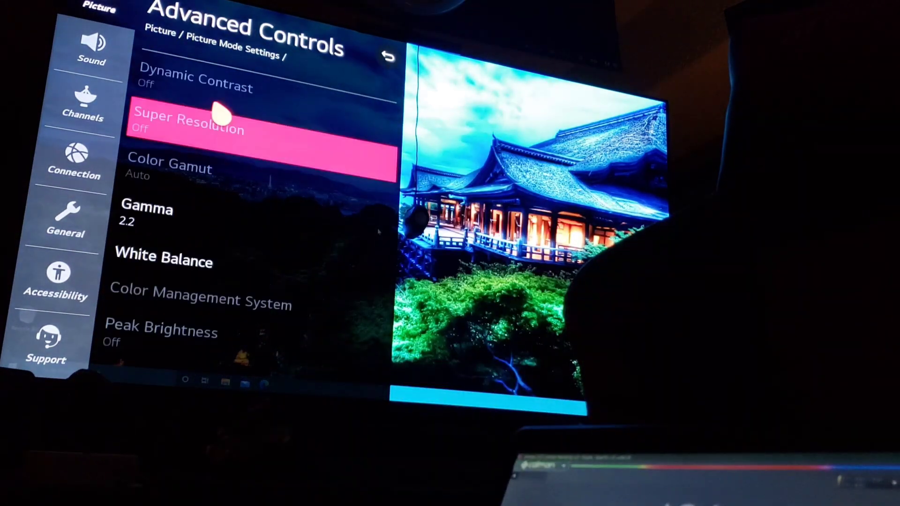
{"action": "key", "text": "Down"}
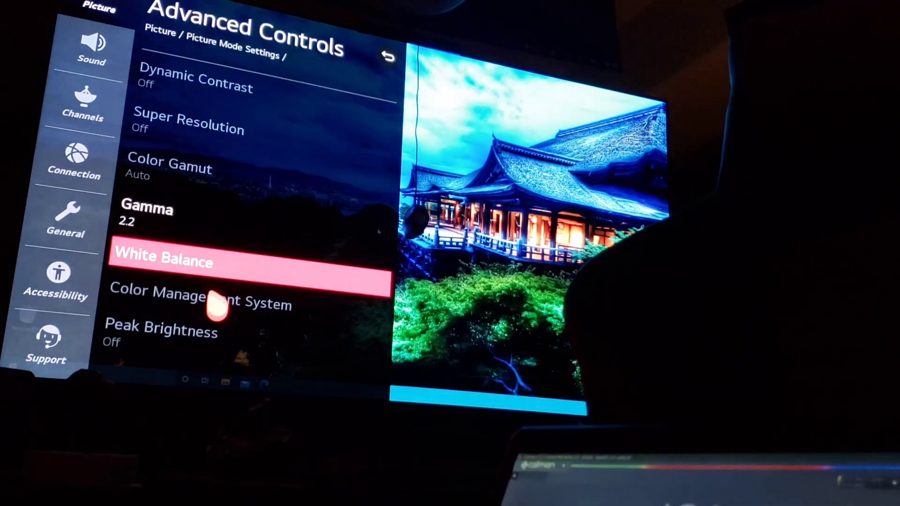
{"action": "left_click", "coordinate": [388, 56]}
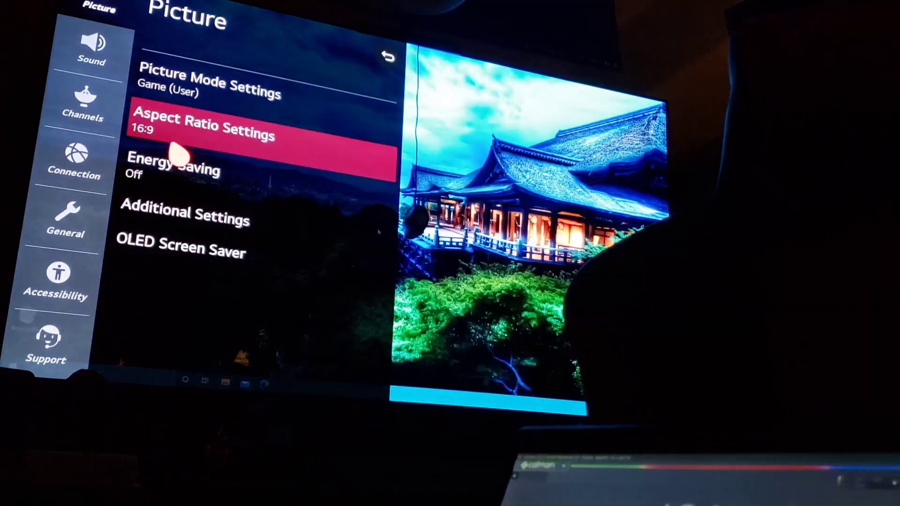
Check Just Scan under Aspect Ratio Settings and the Instant Game Response setting
{"action": "left_click", "coordinate": [203, 125]}
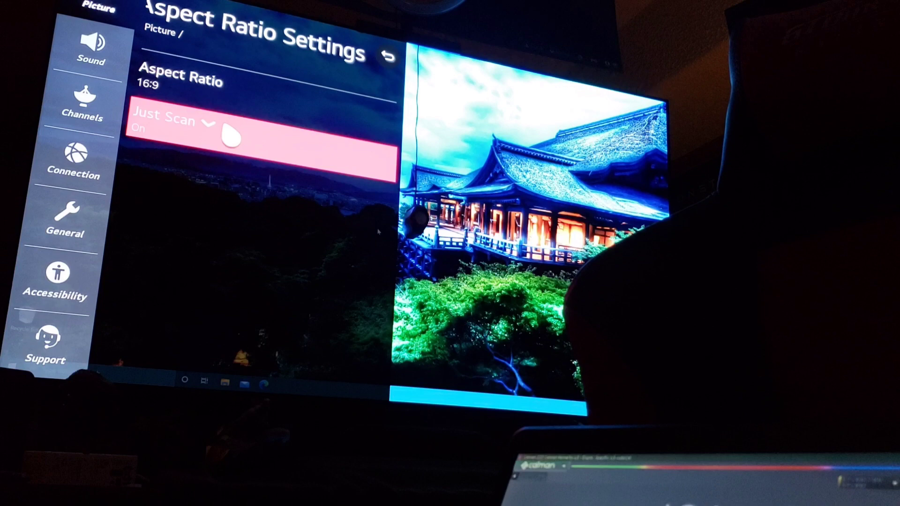
{"action": "left_click", "coordinate": [387, 54]}
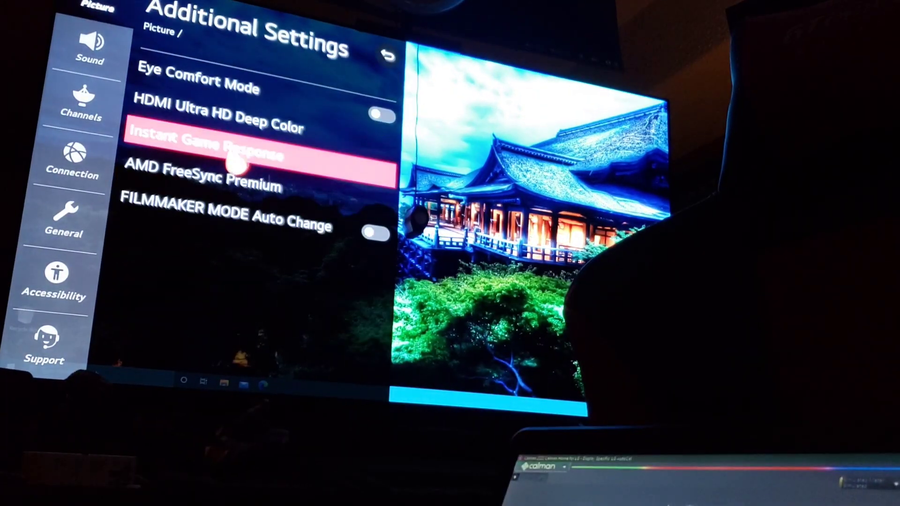
{"action": "left_click", "coordinate": [230, 160]}
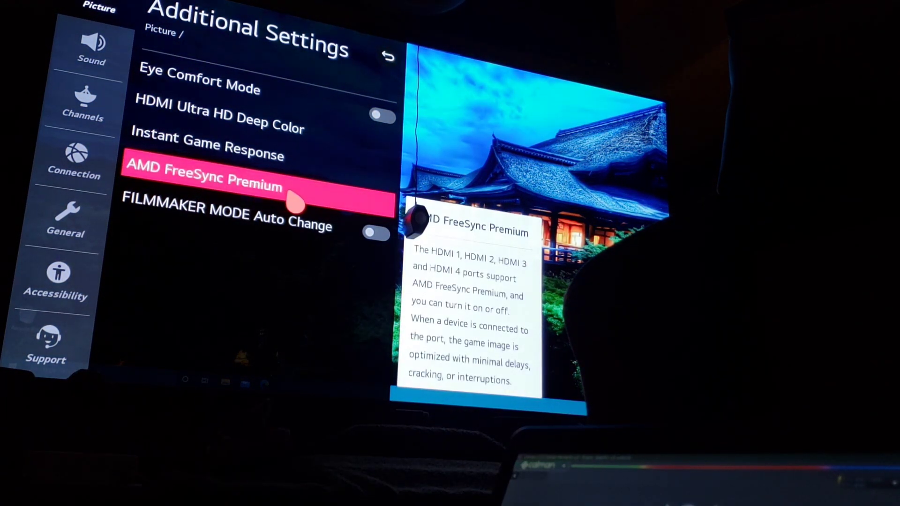
Review the per-port AMD FreeSync Premium options and return to Additional Settings
{"action": "left_click", "coordinate": [206, 182]}
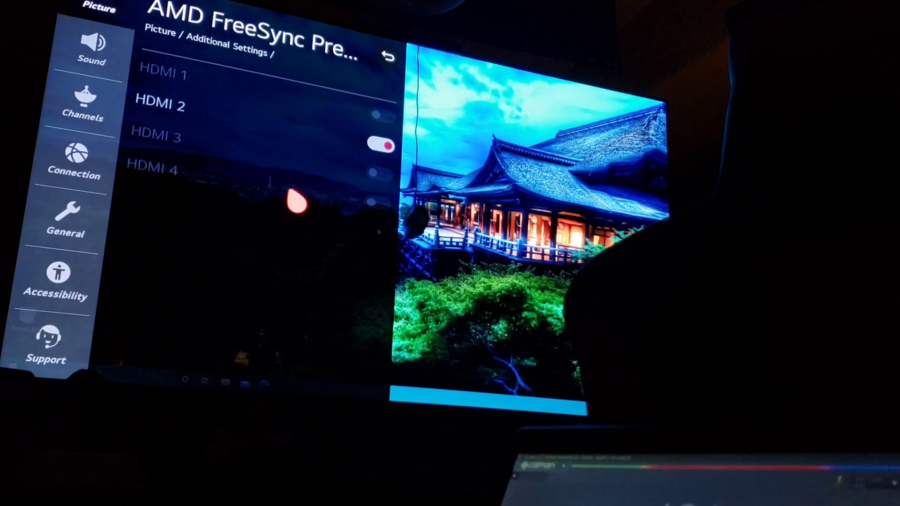
{"action": "left_click", "coordinate": [387, 54]}
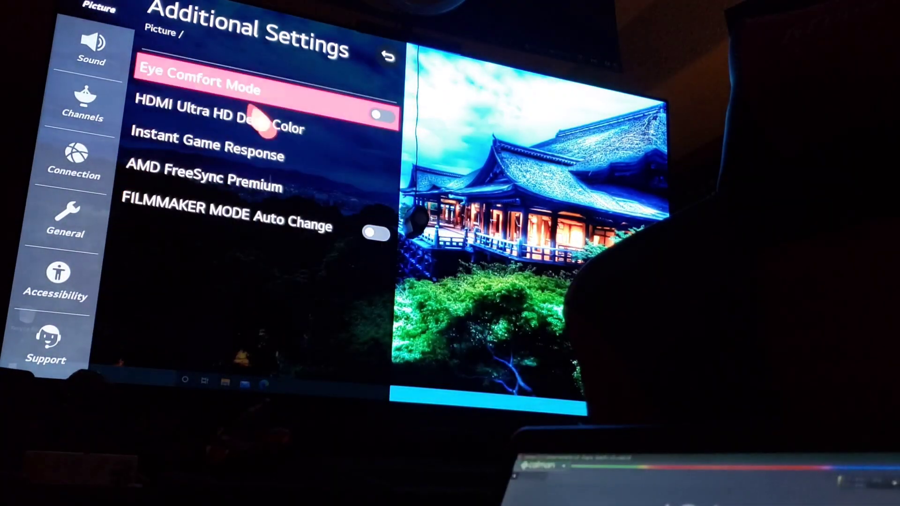
{"action": "left_click", "coordinate": [388, 56]}
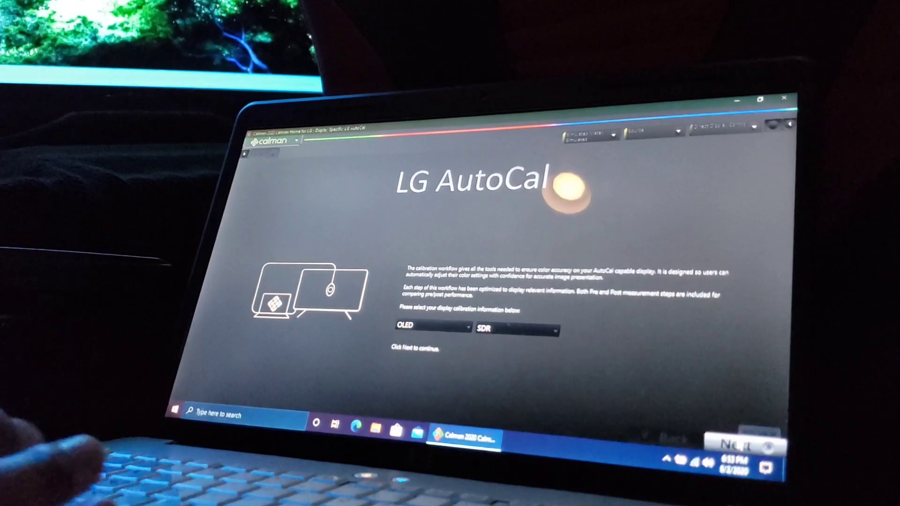
Past the AutoCal introduction, find and connect the LG 2020 OLED as pattern source
{"action": "left_click", "coordinate": [749, 446]}
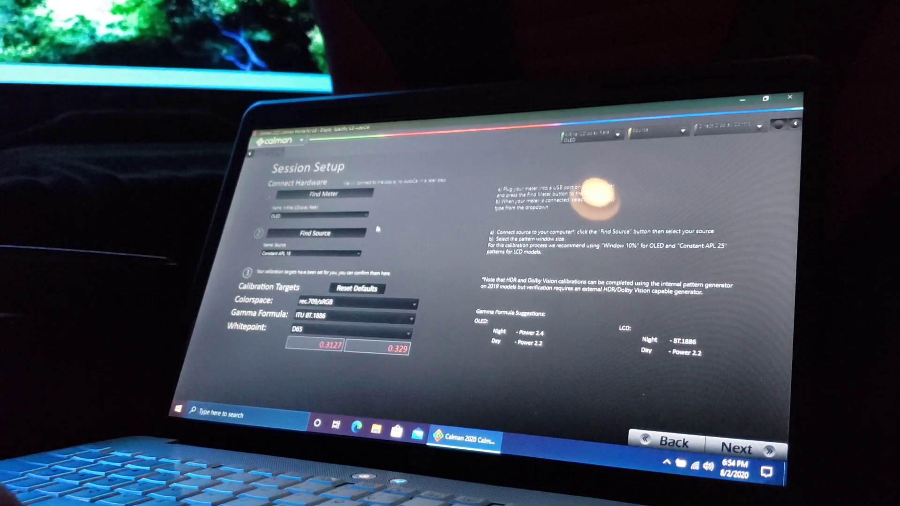
{"action": "left_click", "coordinate": [315, 231]}
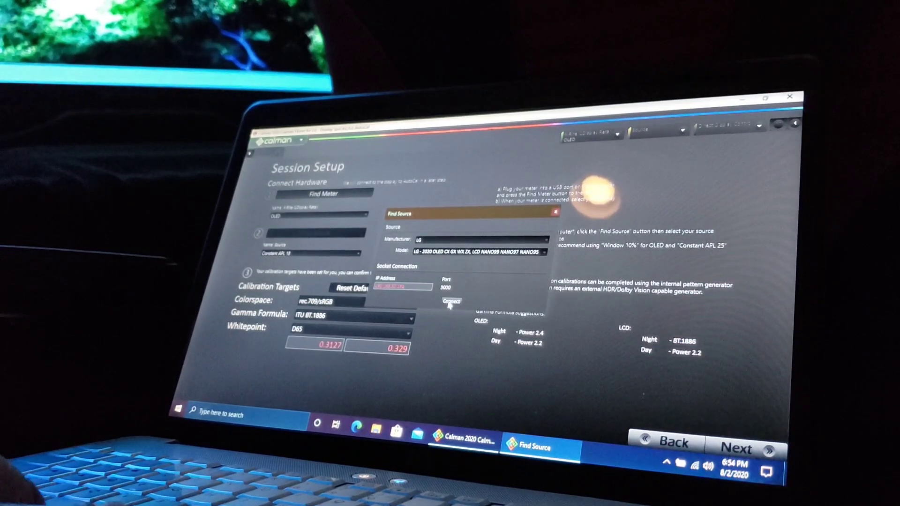
{"action": "left_click", "coordinate": [451, 301]}
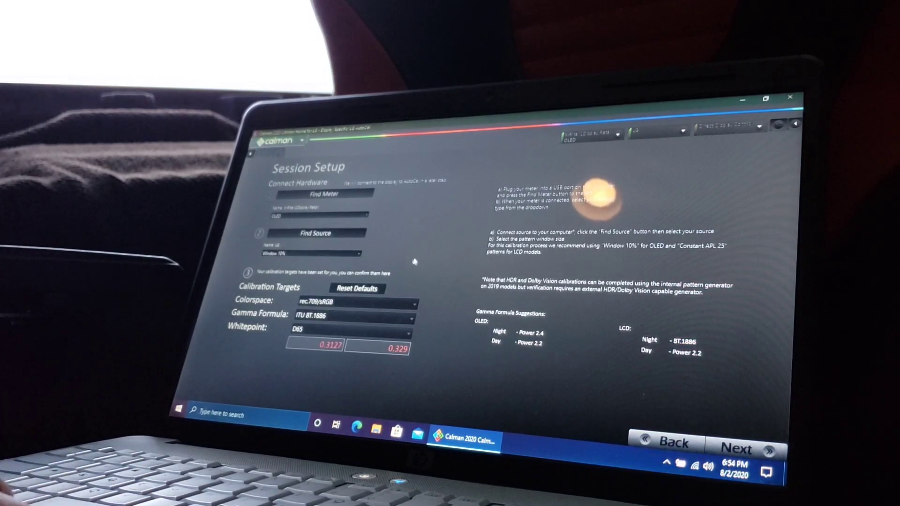
Choose the Power 2.2 gamma formula and check the meter settings panel
{"action": "left_click", "coordinate": [356, 315]}
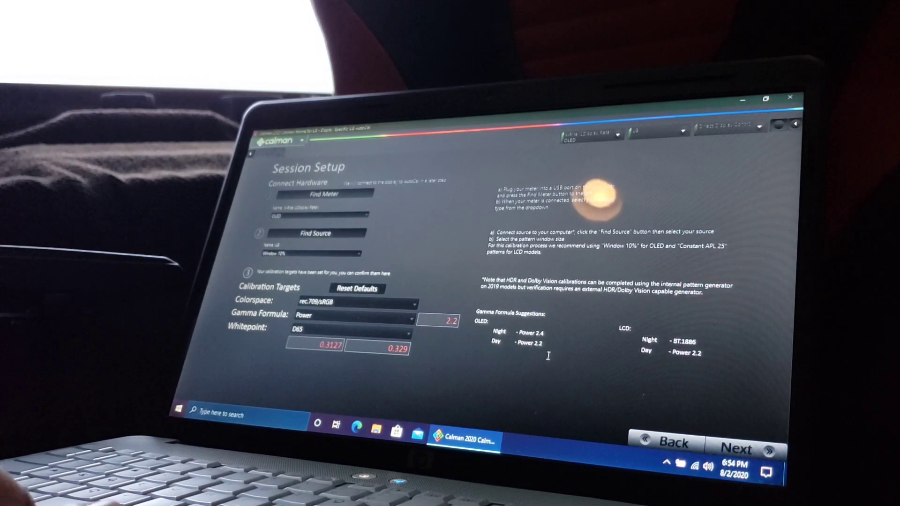
{"action": "mouse_move", "coordinate": [668, 418]}
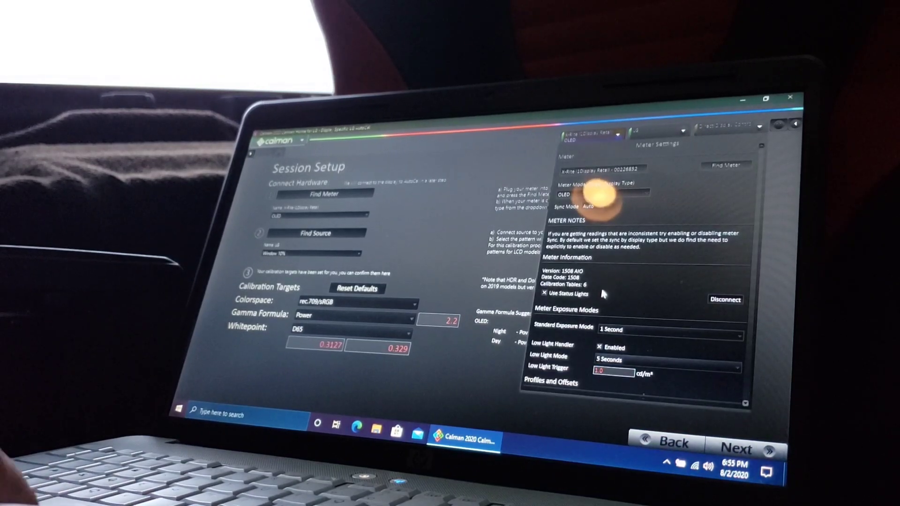
{"action": "mouse_move", "coordinate": [579, 141]}
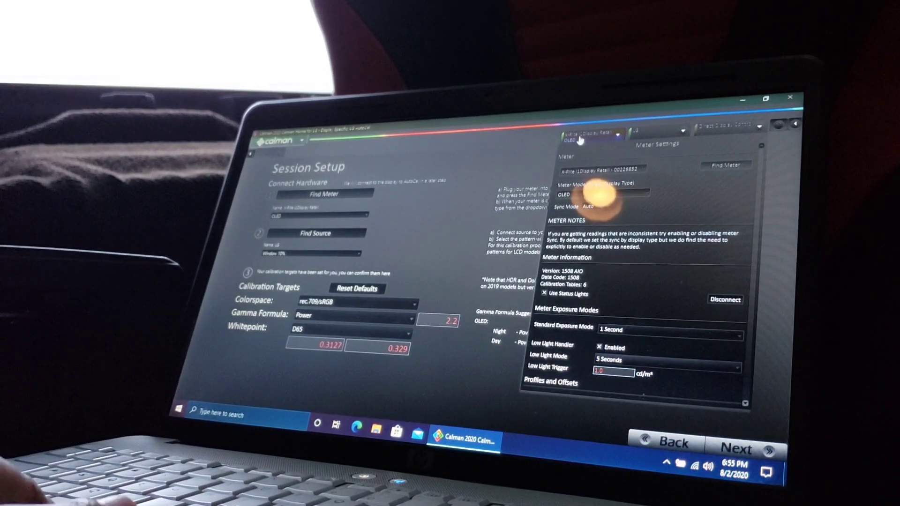
{"action": "left_click", "coordinate": [658, 131]}
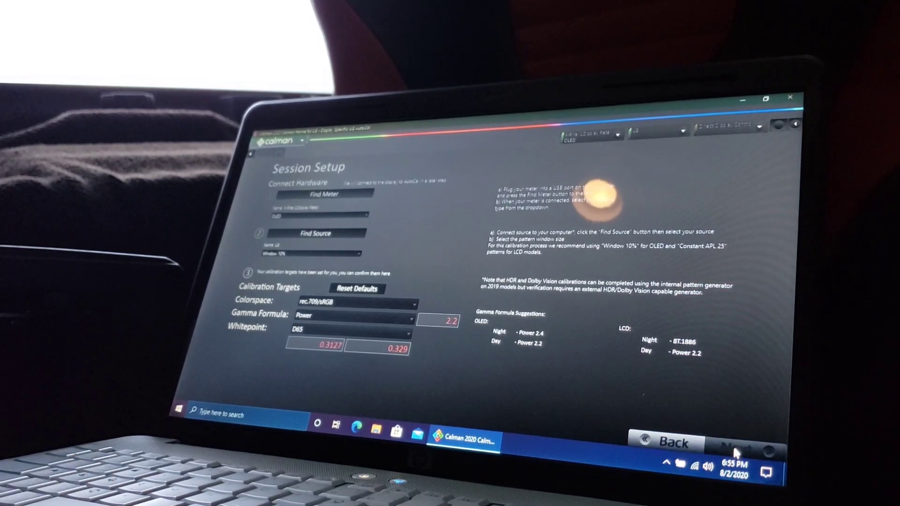
Advance from Session Setup to the Pre-Calibration Measurements page
{"action": "left_click", "coordinate": [734, 448]}
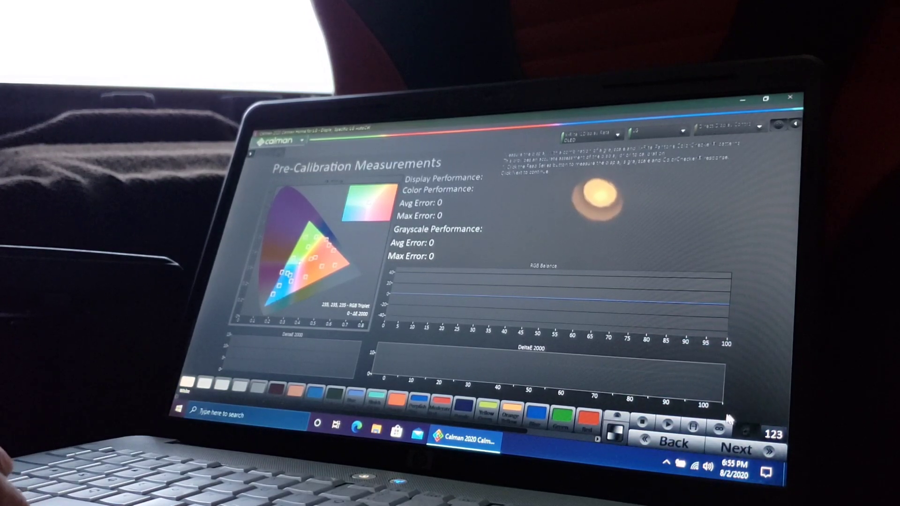
{"action": "mouse_move", "coordinate": [693, 427]}
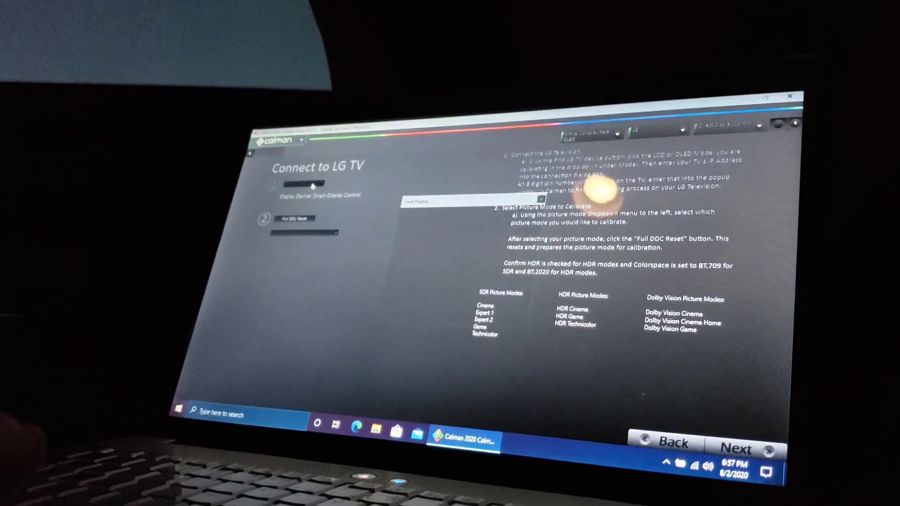
Connect to the LG 2020 OLED, select Game picture mode, run Full DDC Reset, and continue
{"action": "left_click", "coordinate": [298, 184]}
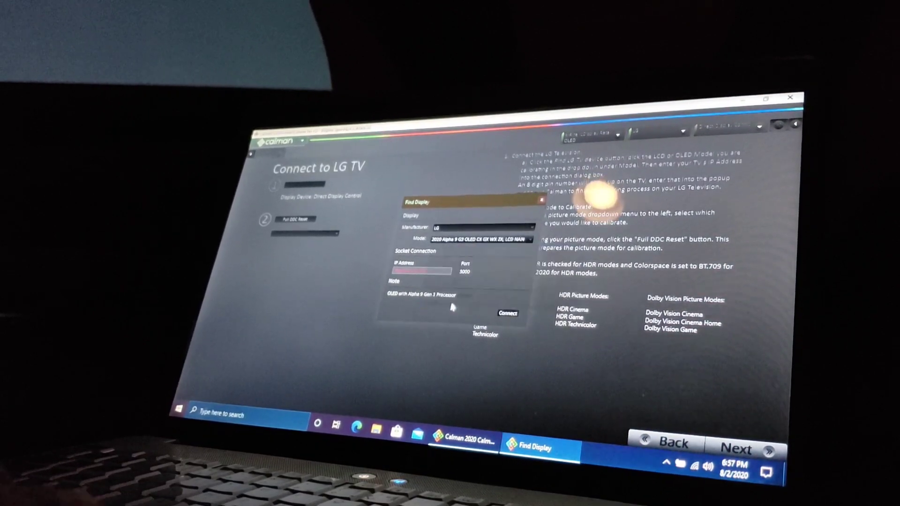
{"action": "left_click", "coordinate": [506, 313]}
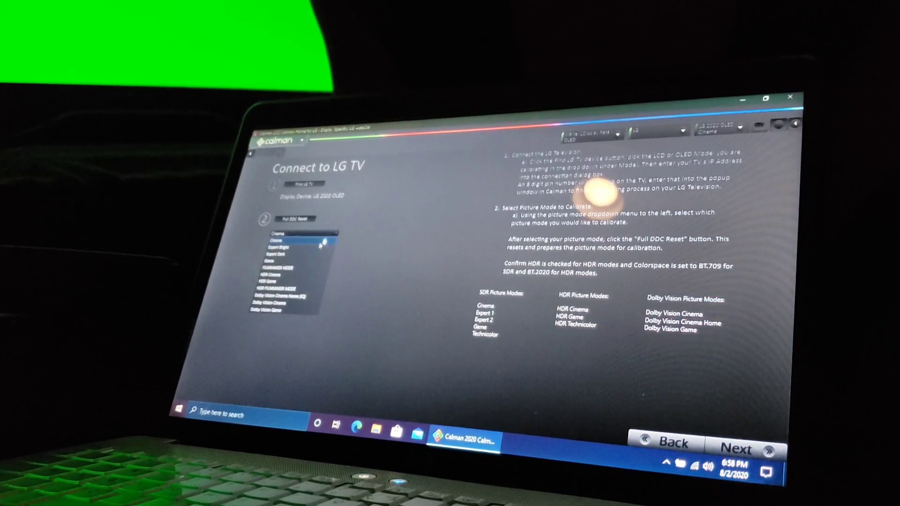
{"action": "left_click", "coordinate": [287, 262]}
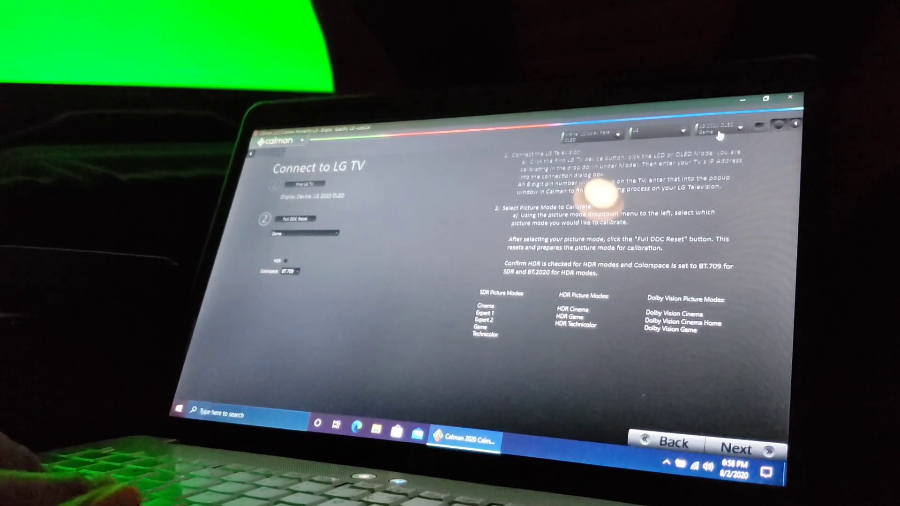
{"action": "left_click", "coordinate": [719, 132]}
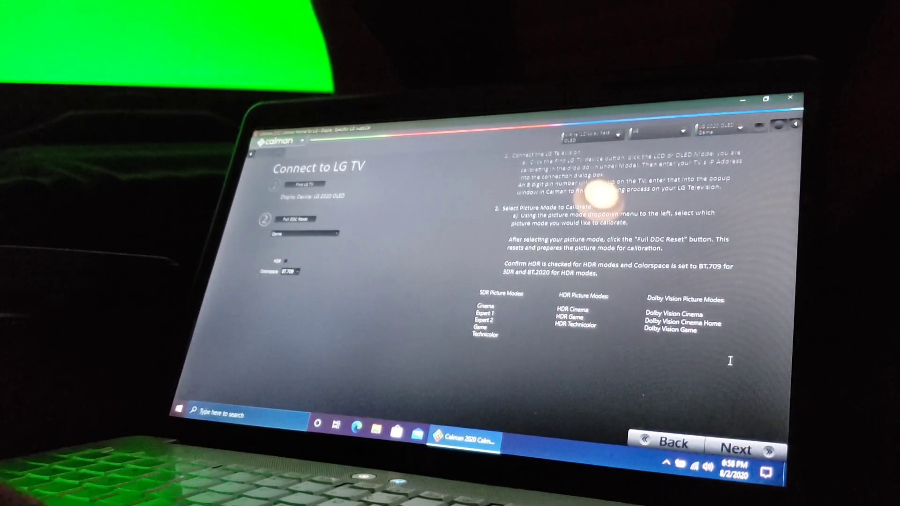
{"action": "left_click", "coordinate": [738, 449]}
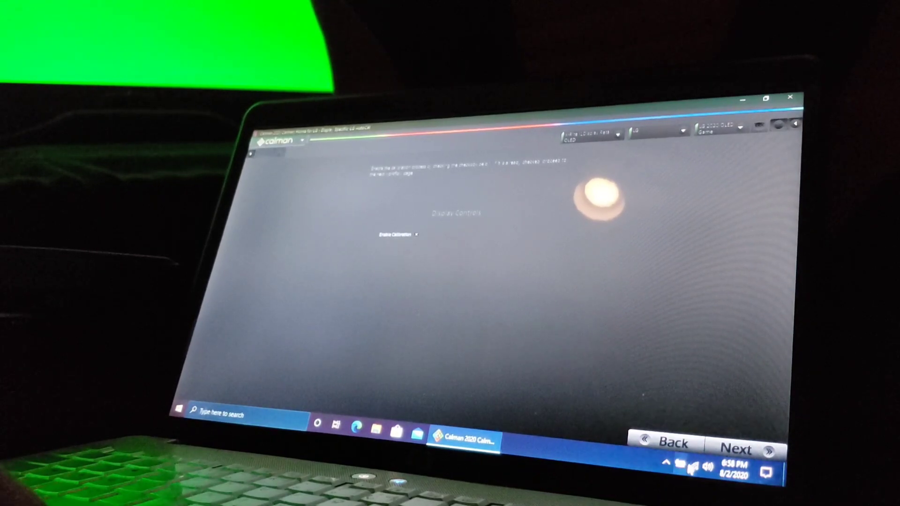
Advance from Display Controls to the Grayscale Multipoint page
{"action": "left_click", "coordinate": [739, 448]}
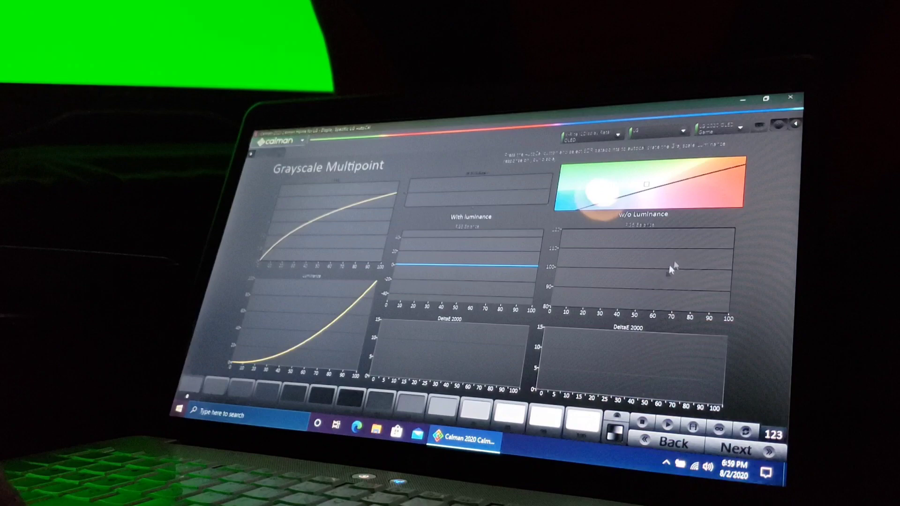
{"action": "mouse_move", "coordinate": [479, 322]}
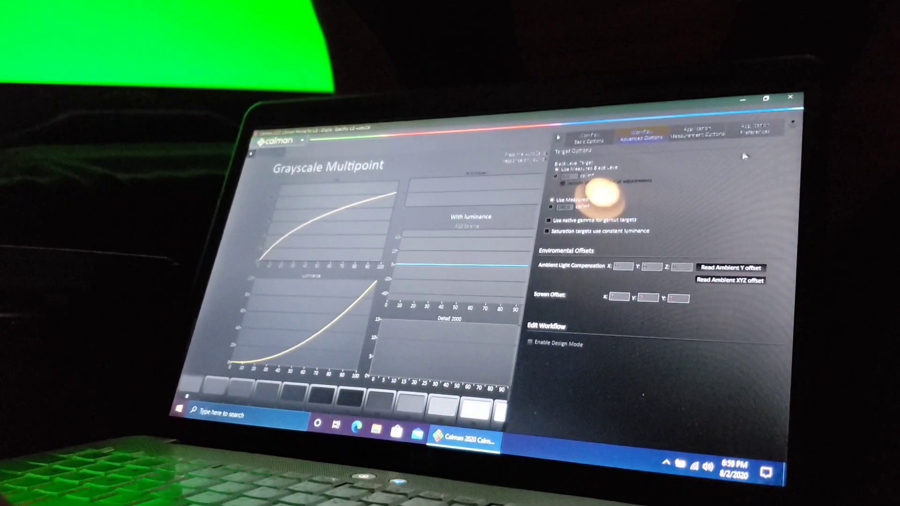
Review the Measurement Options tab and close the calibration settings panel
{"action": "left_click", "coordinate": [695, 131]}
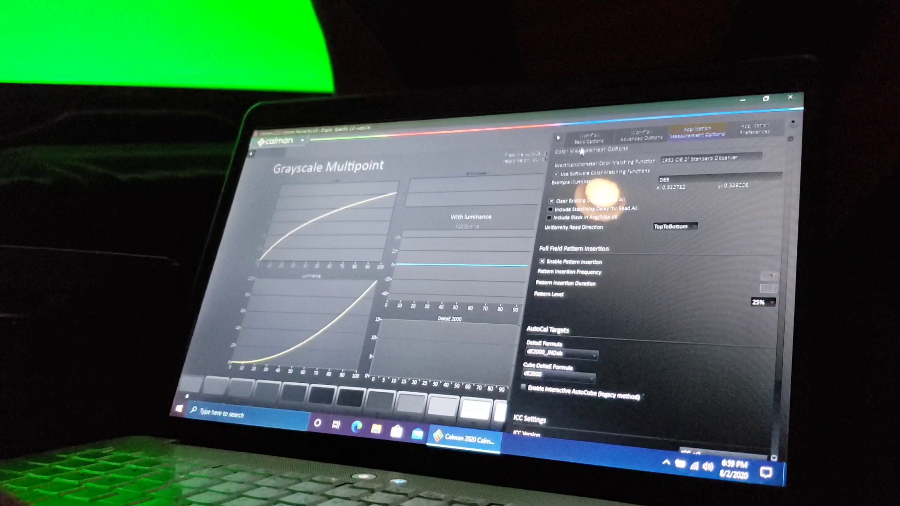
{"action": "left_click", "coordinate": [592, 132]}
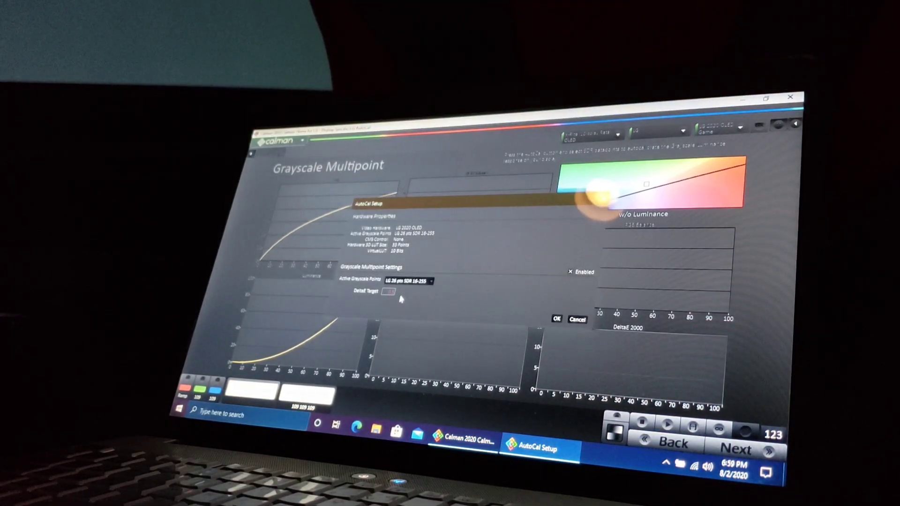
{"action": "mouse_move", "coordinate": [518, 318]}
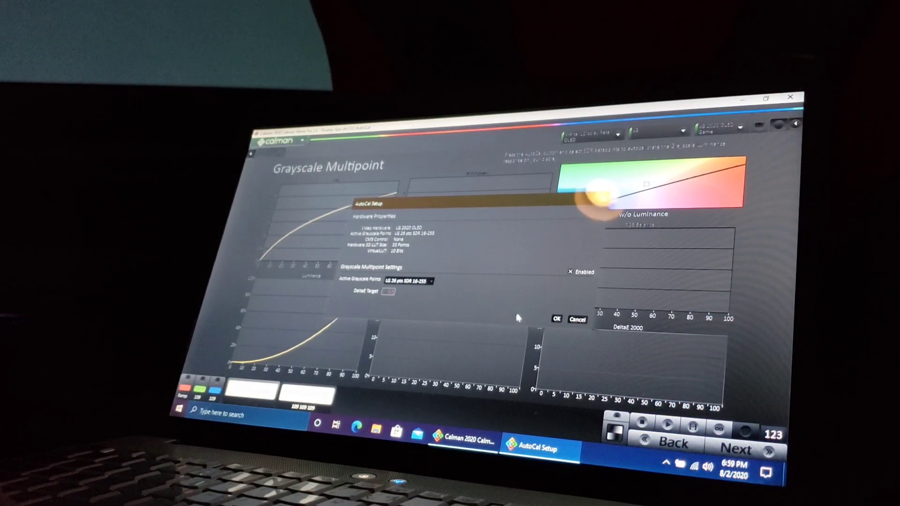
Confirm AutoCal Setup and let the grayscale multipoint AutoCal run to completion
{"action": "left_click", "coordinate": [554, 318]}
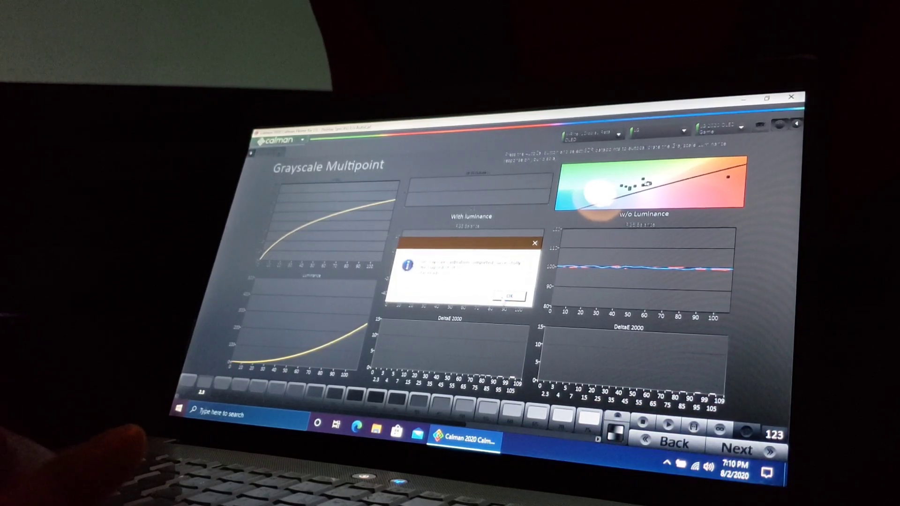
Advance to the Grayscale Multipoint results with measured balance and luminance curves
{"action": "left_click", "coordinate": [508, 295]}
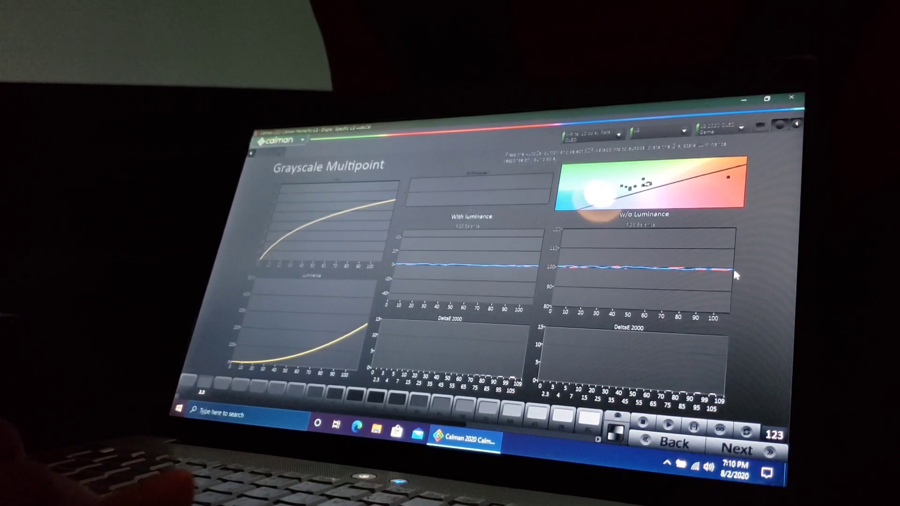
{"action": "mouse_move", "coordinate": [376, 365]}
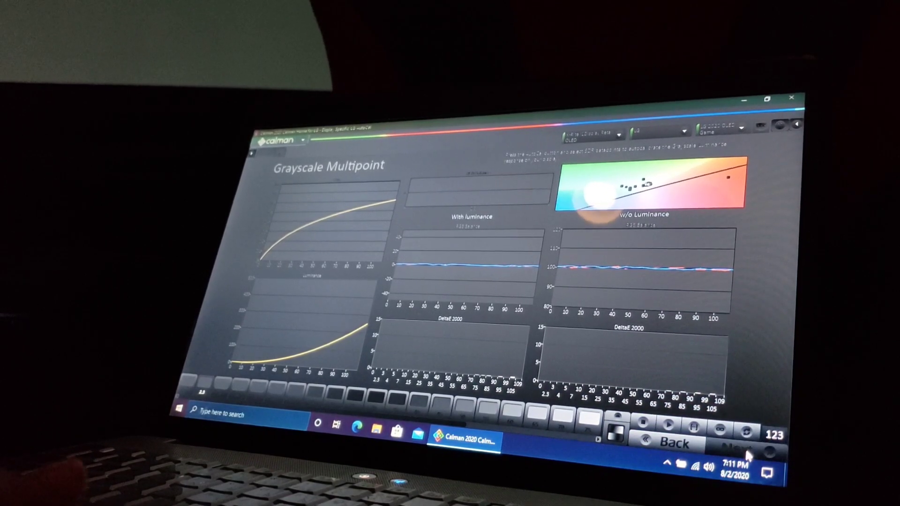
Set Calibration Type to Lightning LUT in AutoCal Setup and start the colorspace AutoCal
{"action": "left_click", "coordinate": [737, 446]}
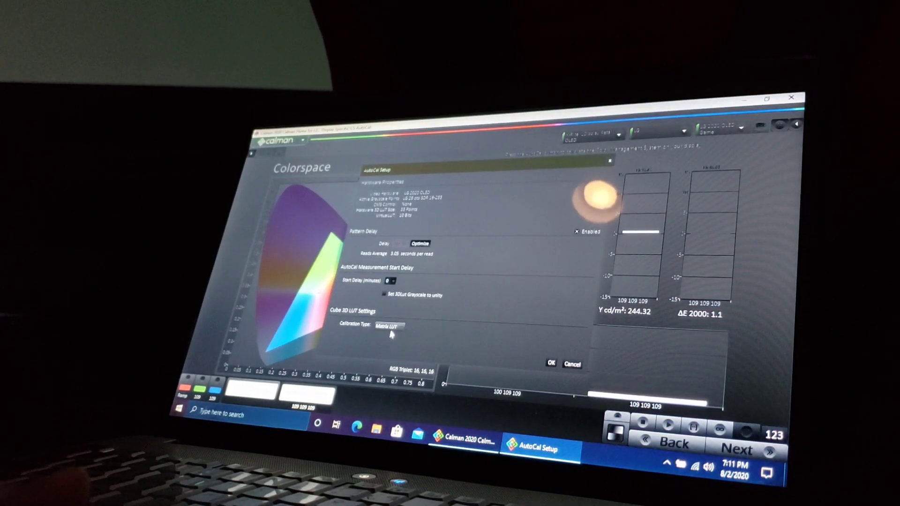
{"action": "left_click", "coordinate": [389, 325]}
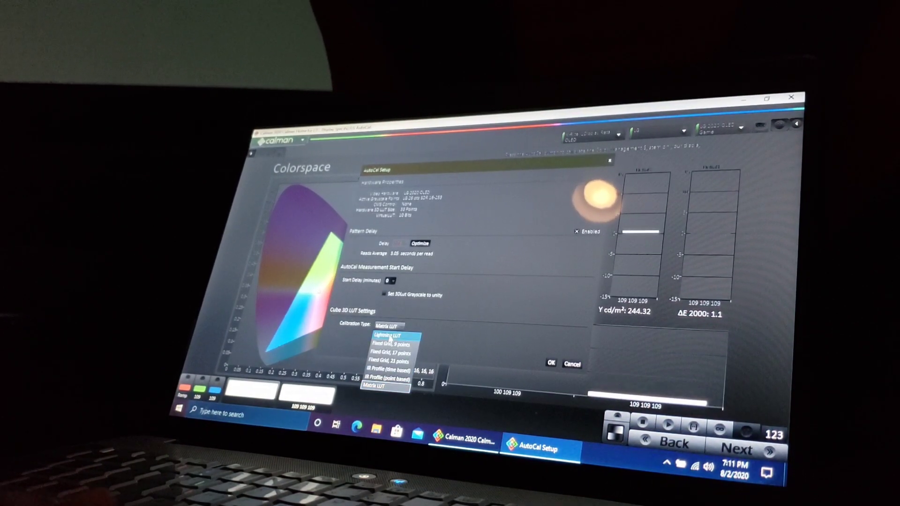
{"action": "left_click", "coordinate": [385, 334]}
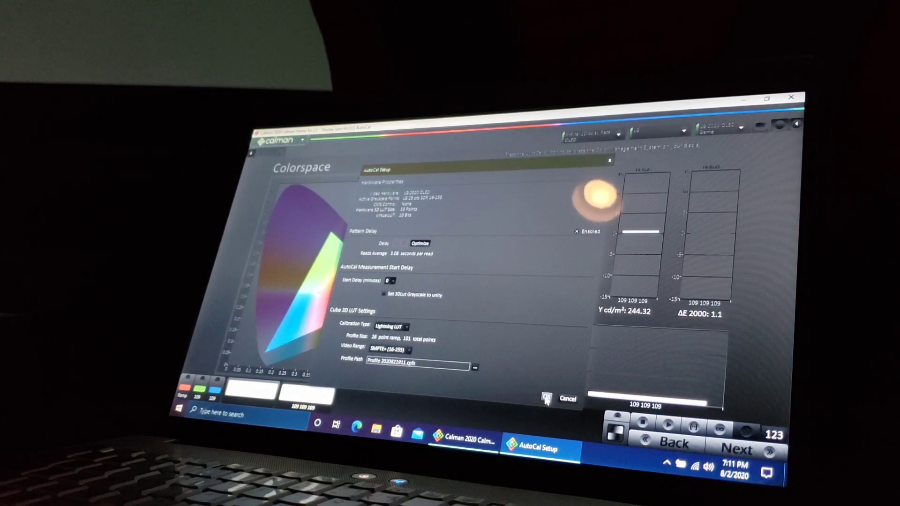
{"action": "left_click", "coordinate": [549, 397]}
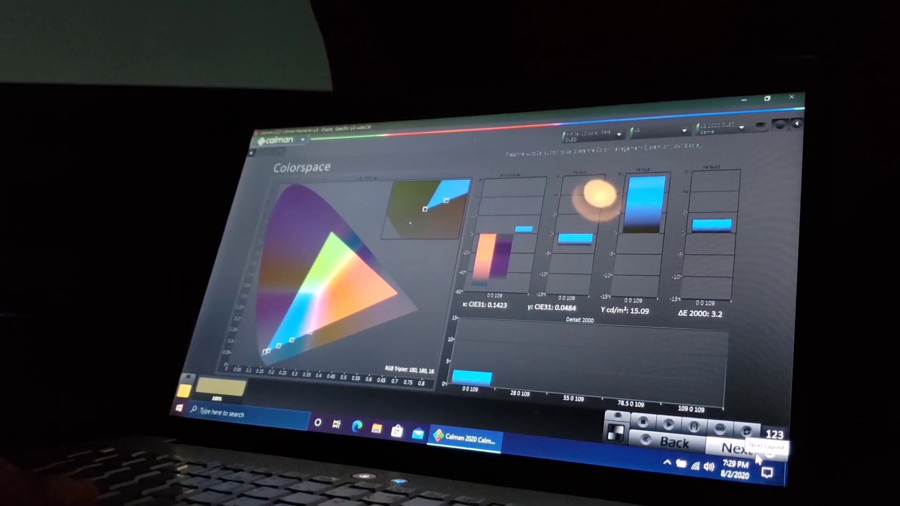
Advance past Colorspace to the Dynamic Range page with brightness and contrast controls
{"action": "left_click", "coordinate": [739, 449]}
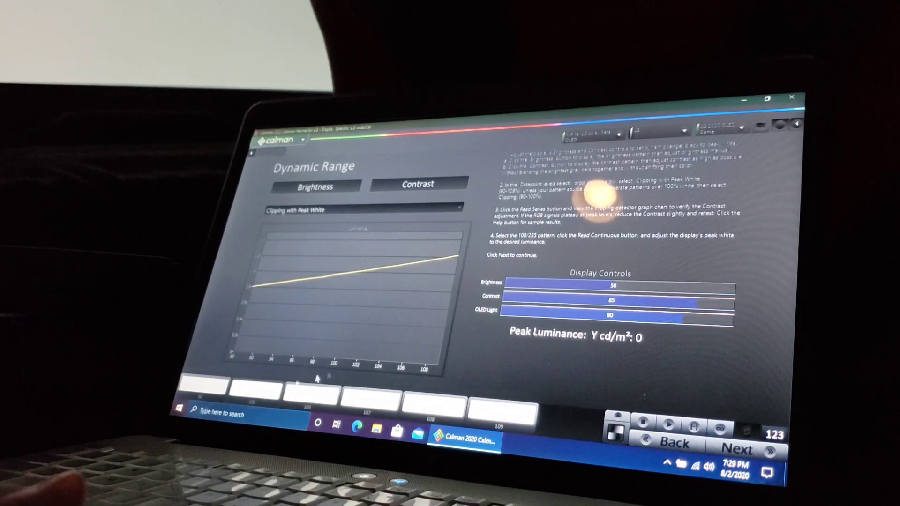
{"action": "mouse_move", "coordinate": [694, 427]}
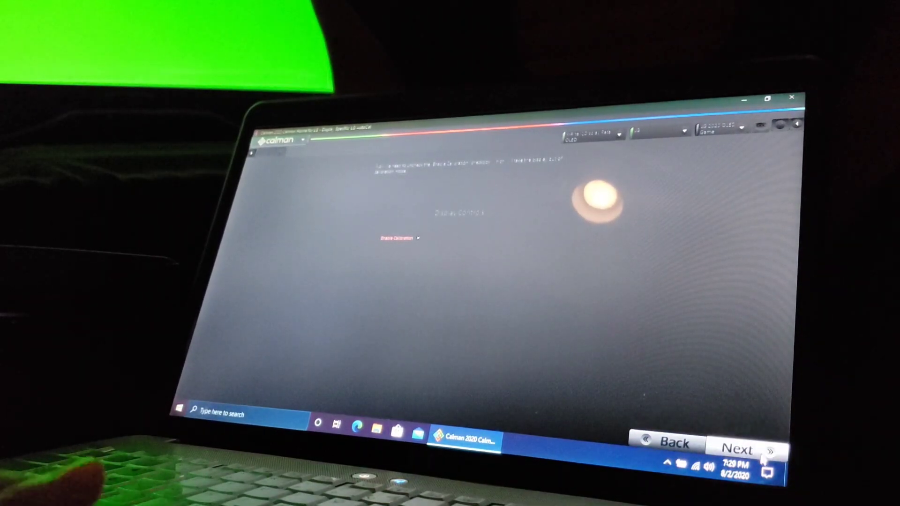
Run the Post-Calibration Verification read series: color average error 0.8, grayscale 0.5
{"action": "left_click", "coordinate": [740, 449]}
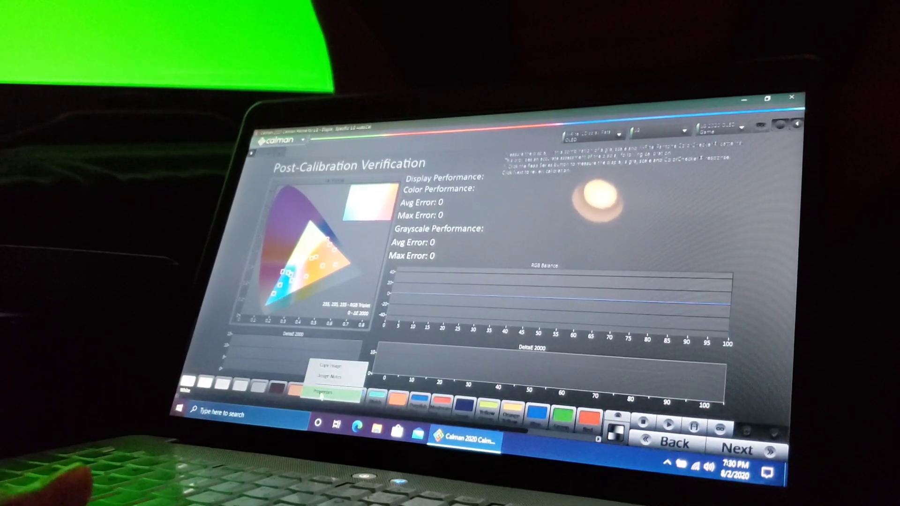
{"action": "left_click", "coordinate": [326, 391]}
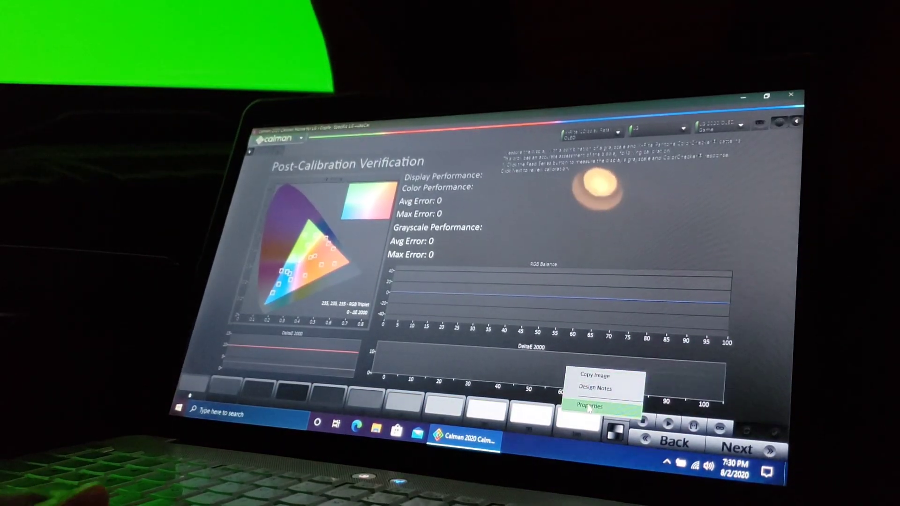
{"action": "left_click", "coordinate": [586, 406]}
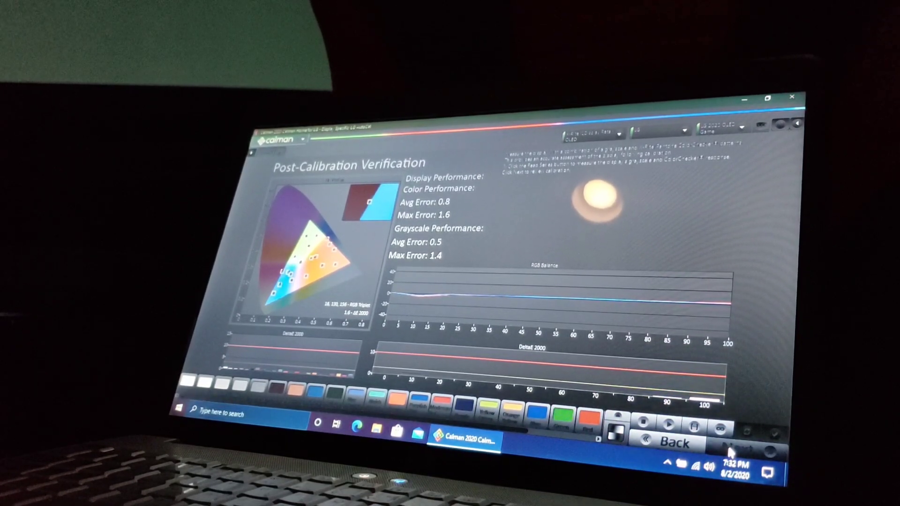
Bring up the Pre/Post Comparison page summarizing grayscale and color errors
{"action": "left_click", "coordinate": [740, 449]}
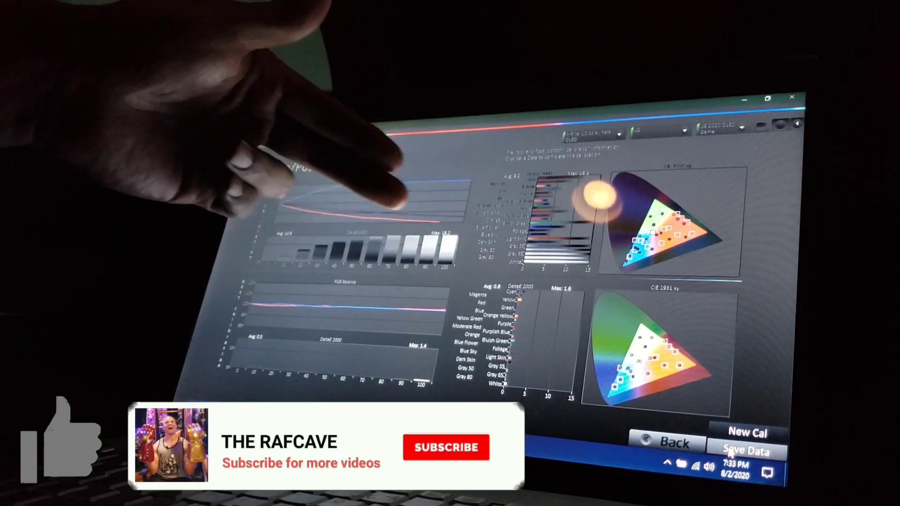
{"action": "left_click", "coordinate": [446, 447]}
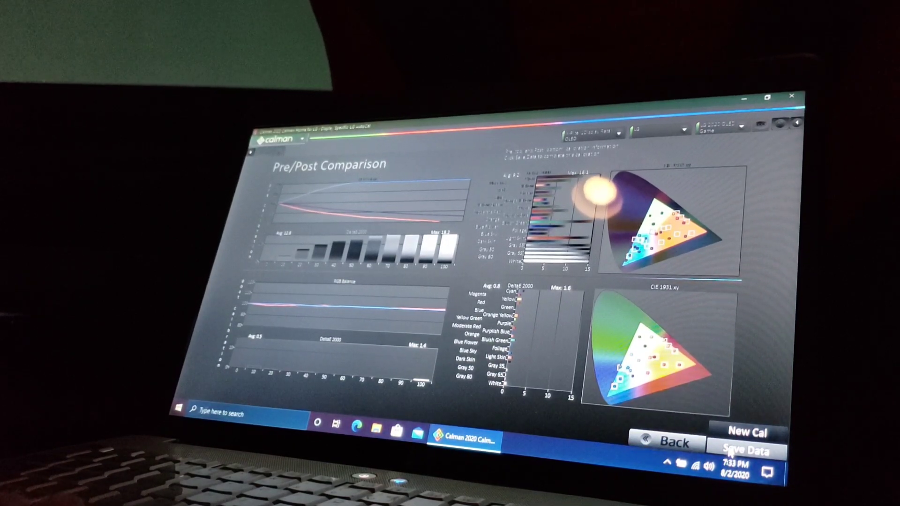
Save the calibration session named '8/2/2020 Calibration SDR Game EDR'
{"action": "left_click", "coordinate": [745, 451]}
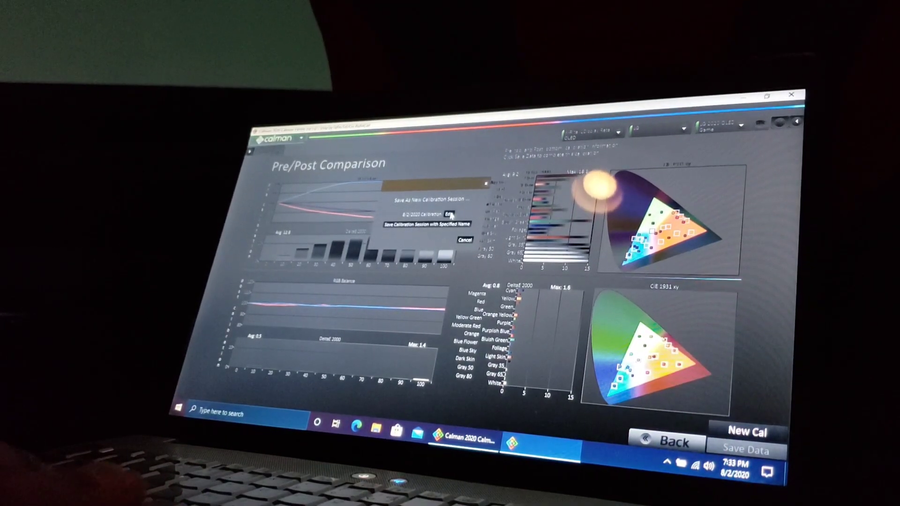
{"action": "left_click", "coordinate": [454, 214]}
{"action": "type", "text": " SDR Game EDR"}
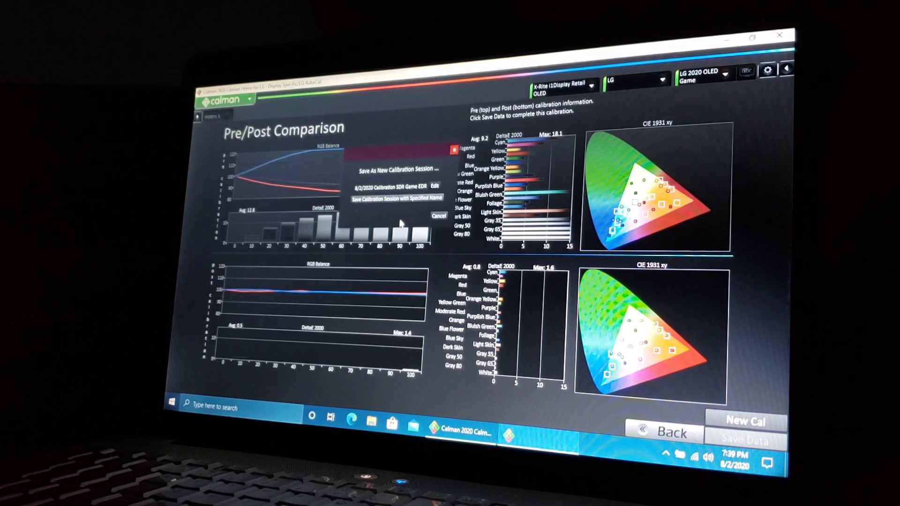
{"action": "left_click", "coordinate": [393, 198]}
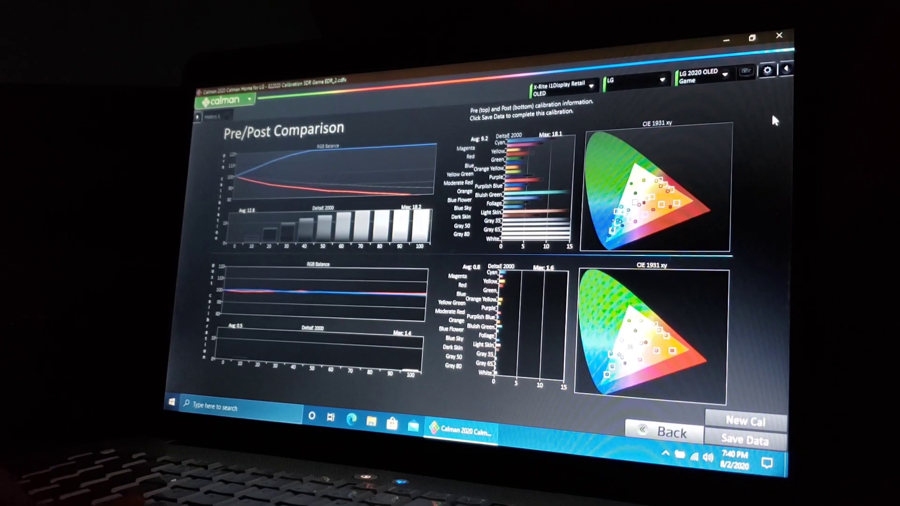
Disconnect the LG TV source via Display Control Source Settings
{"action": "left_click", "coordinate": [727, 77]}
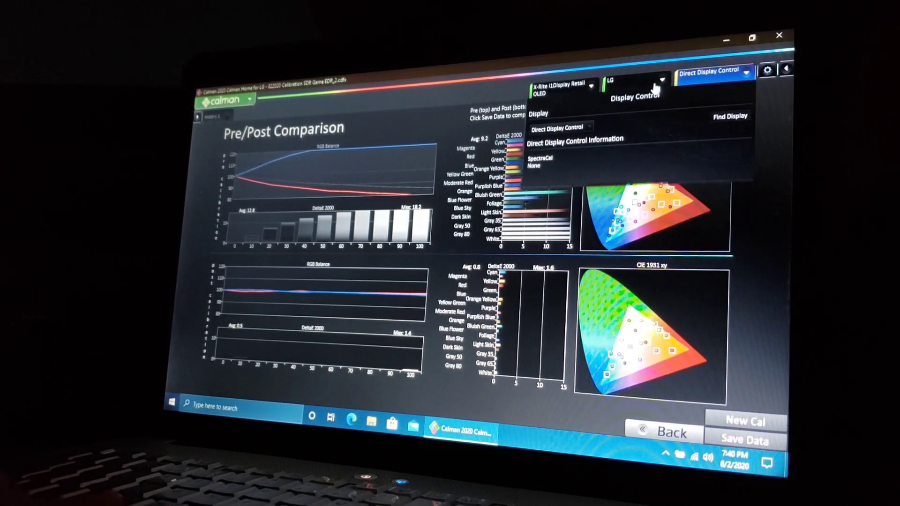
{"action": "left_click", "coordinate": [634, 80]}
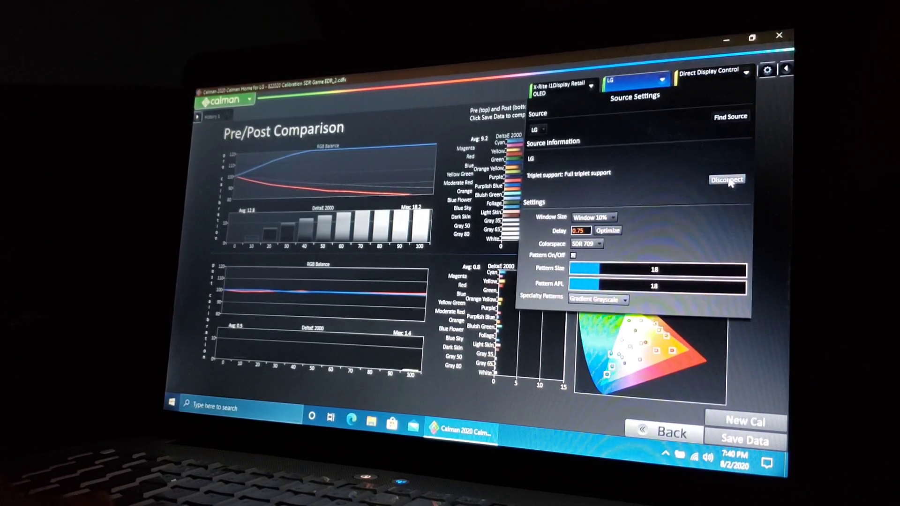
{"action": "left_click", "coordinate": [560, 86]}
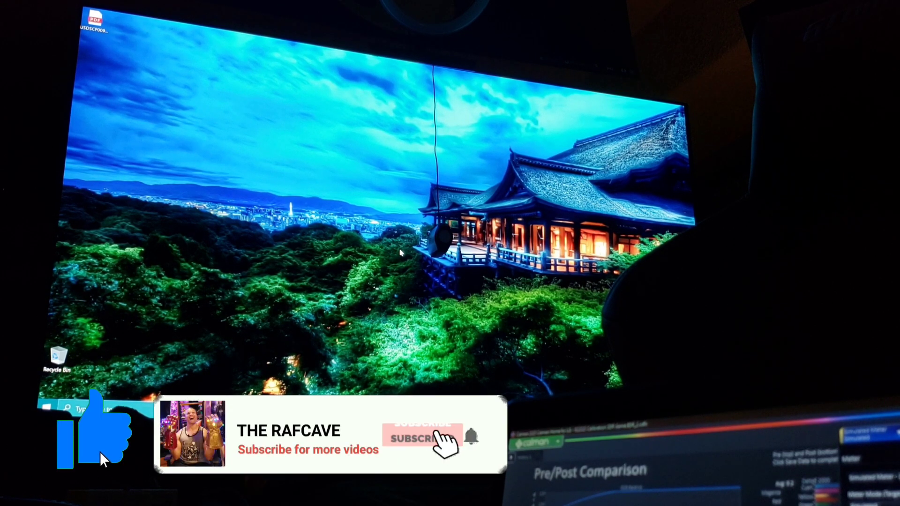
{"action": "left_click", "coordinate": [418, 438]}
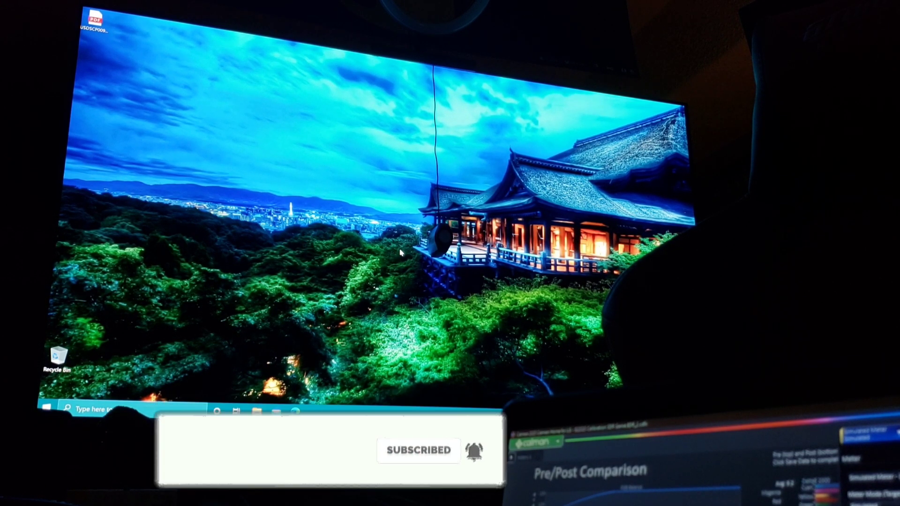